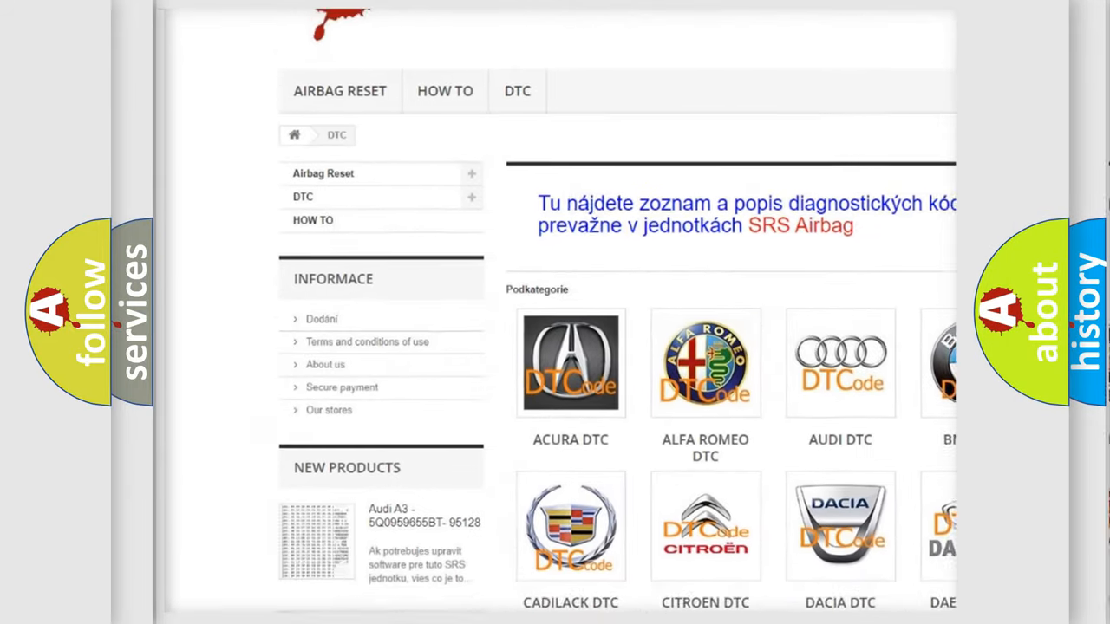
scroll("down", 3)
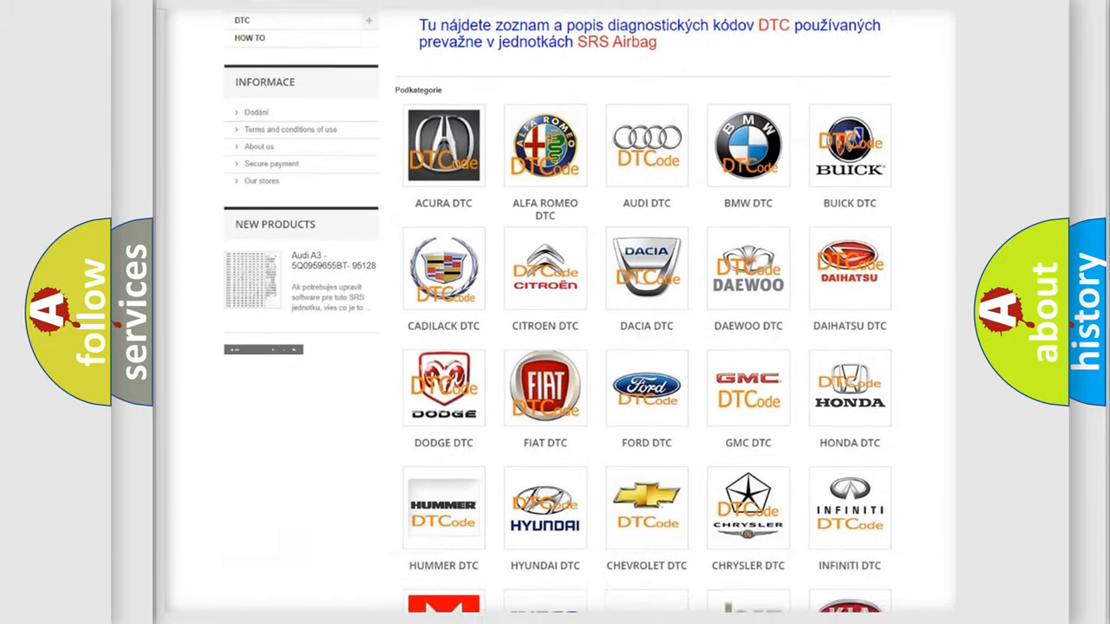
scroll("down", 3)
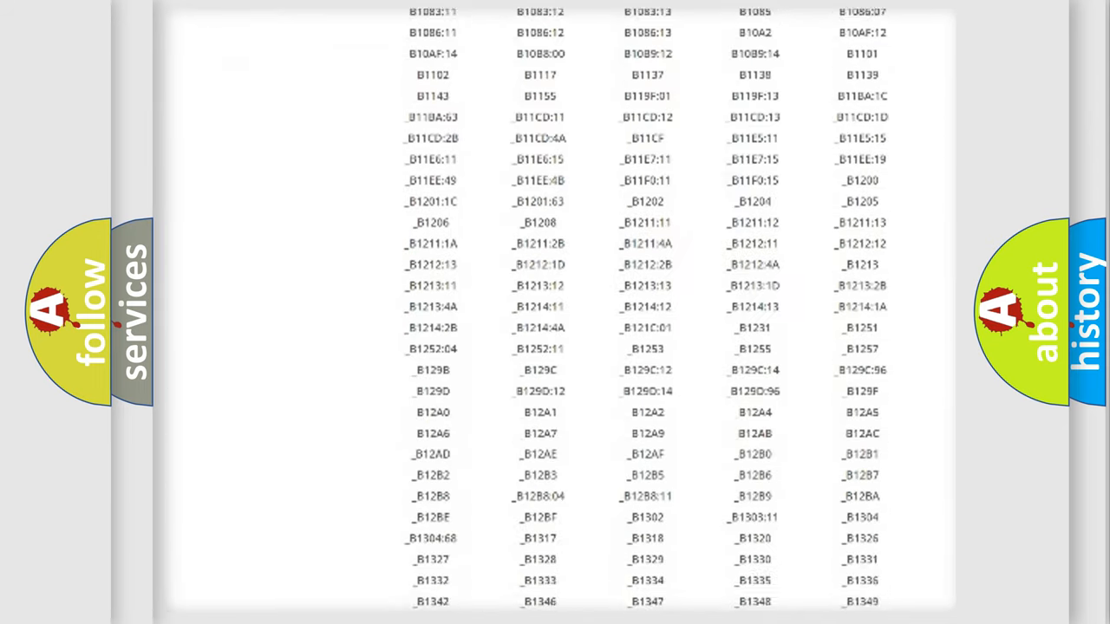
scroll("down", 3)
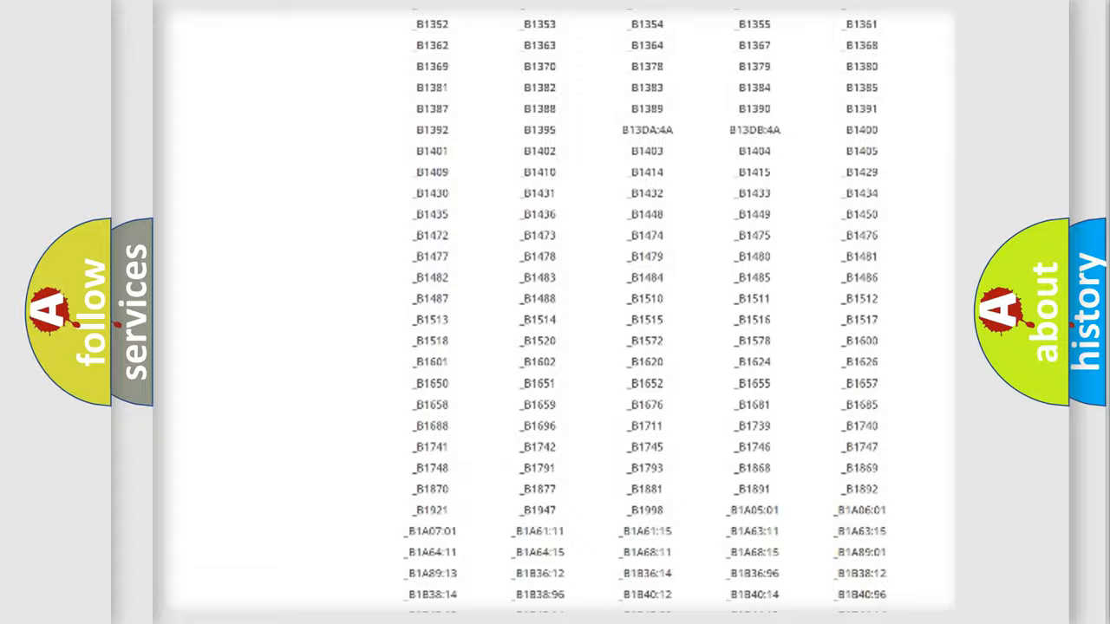